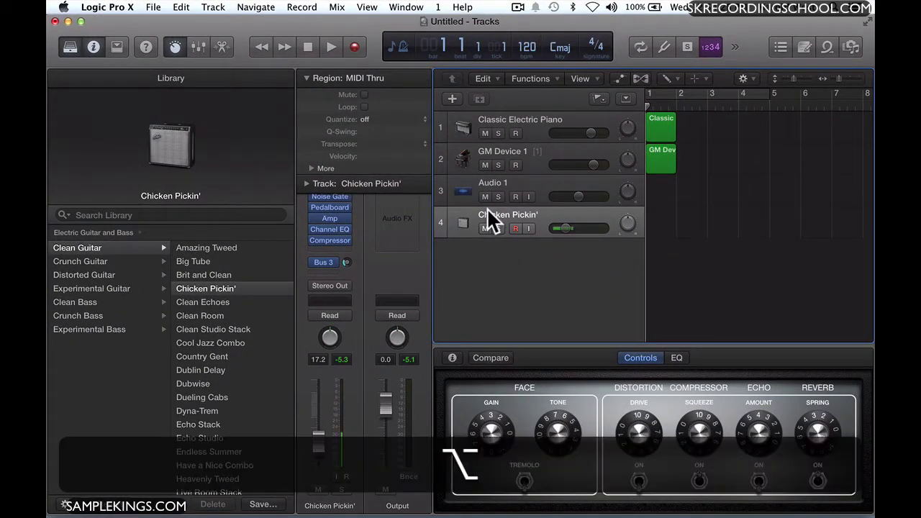
Add a Drummer track to the project, yielding the SoCal drummer with a rock kit.
key("cmd+n")
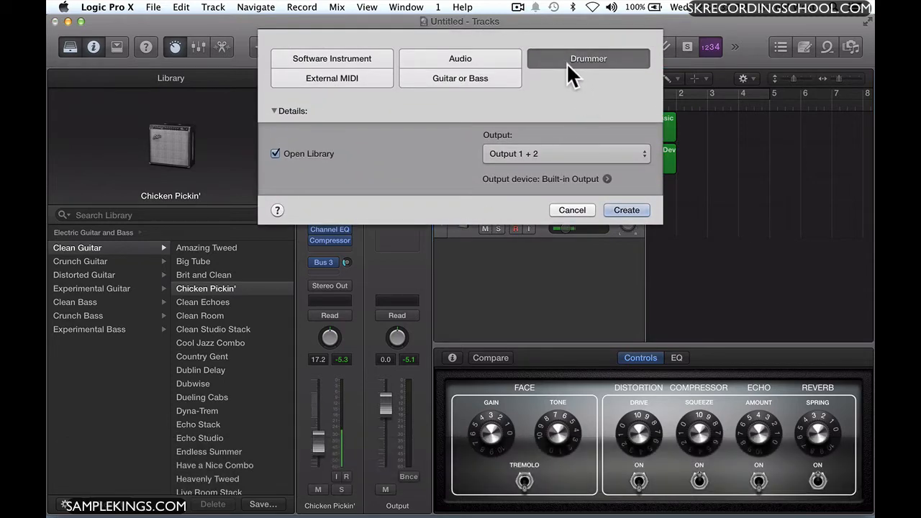
left_click(460, 58)
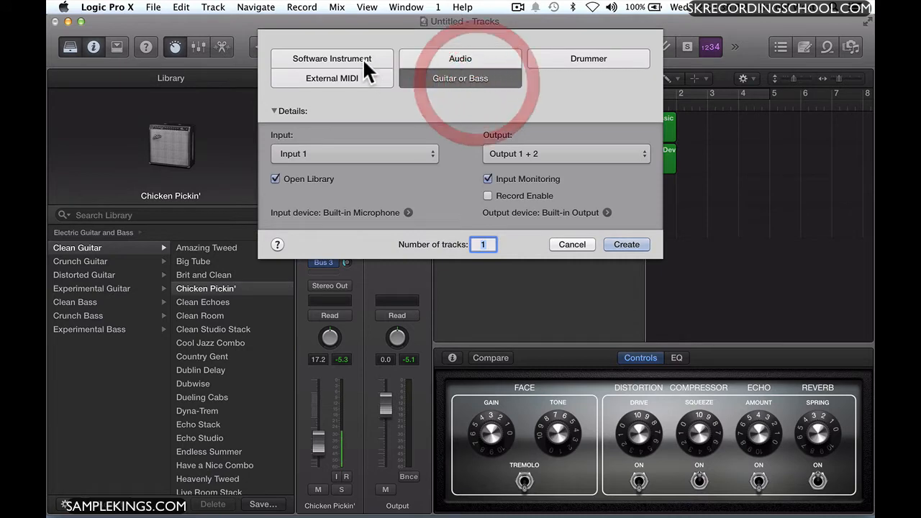
left_click(332, 78)
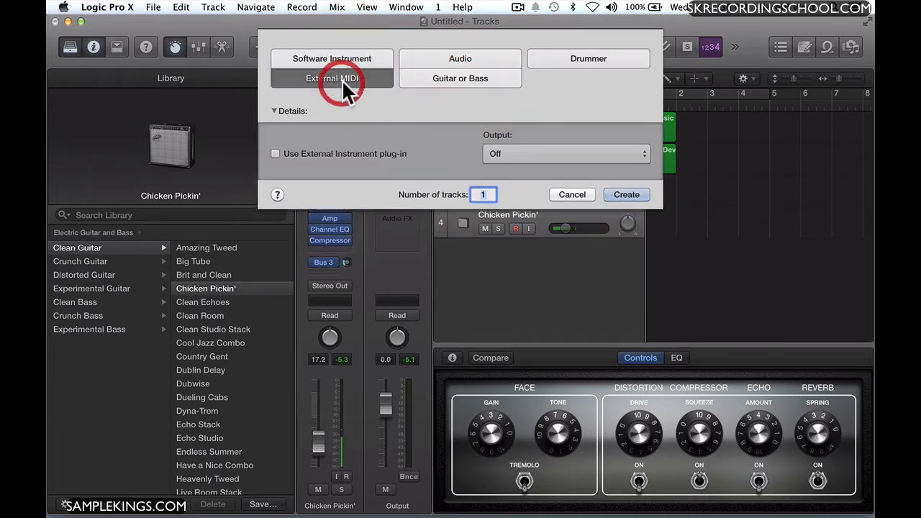
left_click(588, 58)
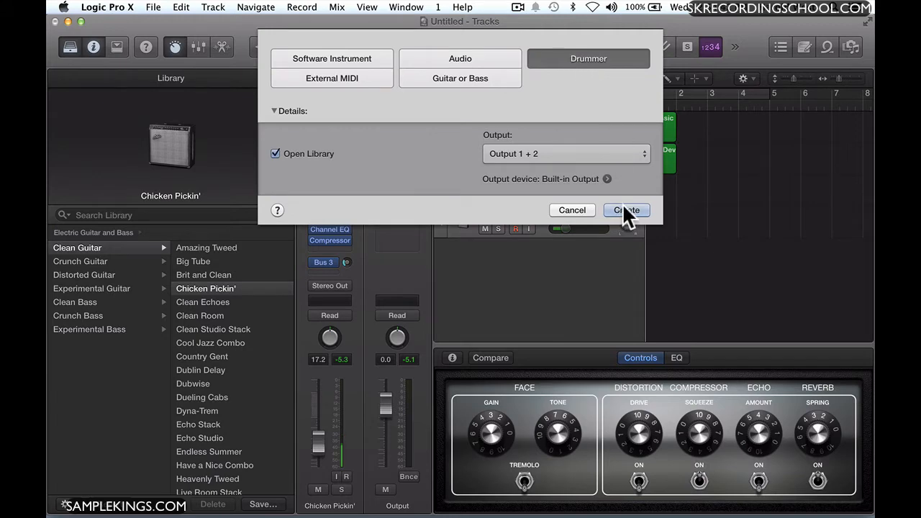
left_click(626, 210)
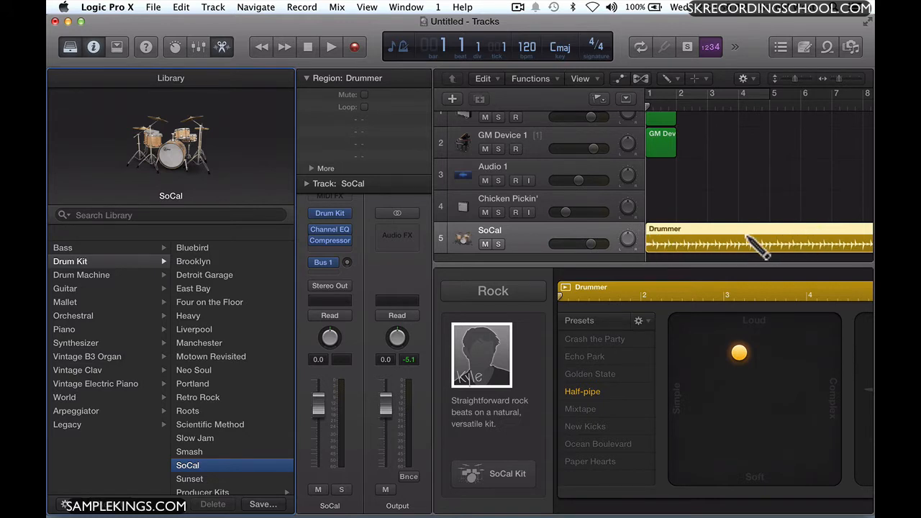
mouse_move(505, 243)
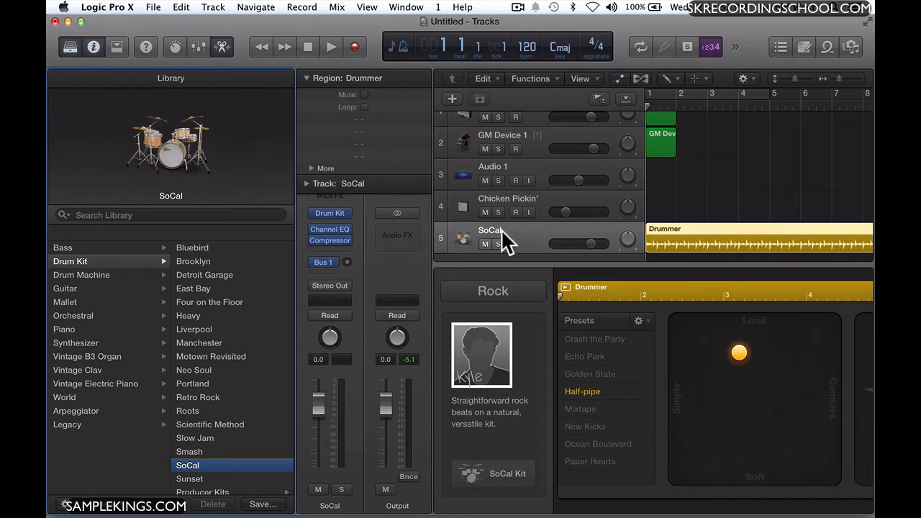
mouse_move(504, 244)
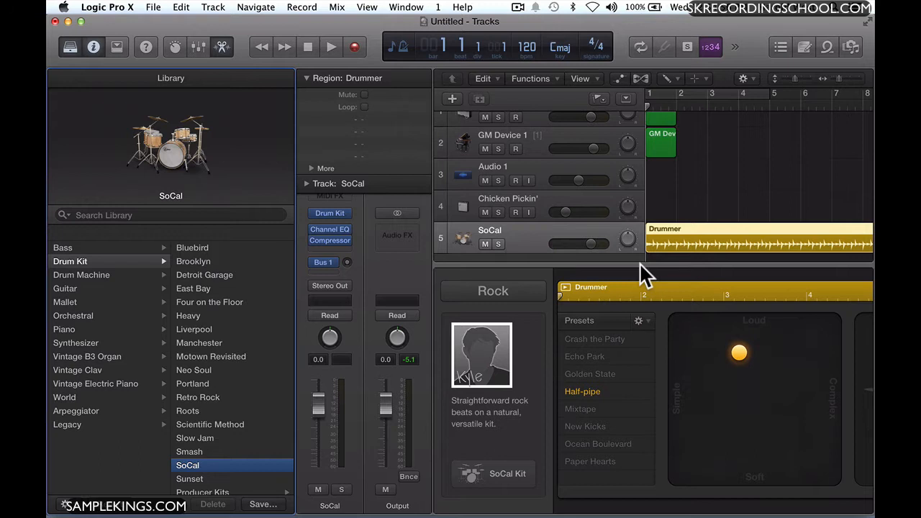
mouse_move(751, 248)
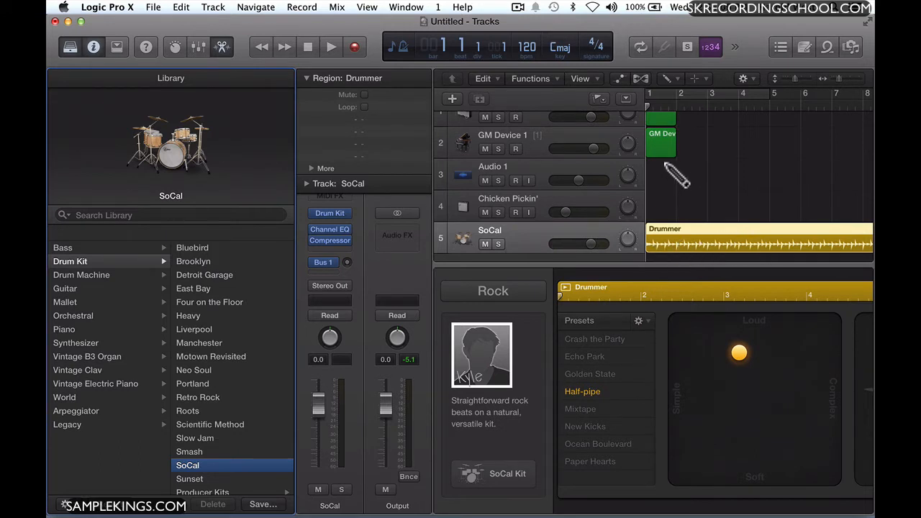
mouse_move(680, 248)
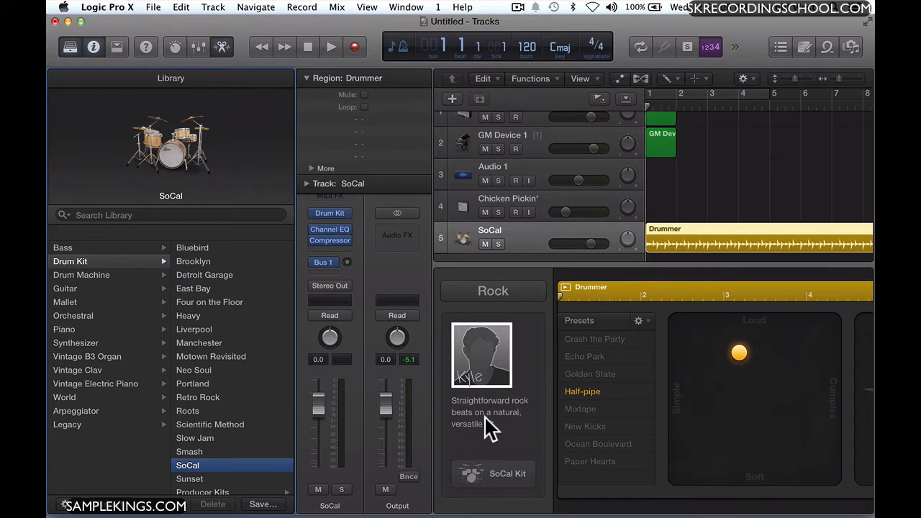
mouse_move(520, 448)
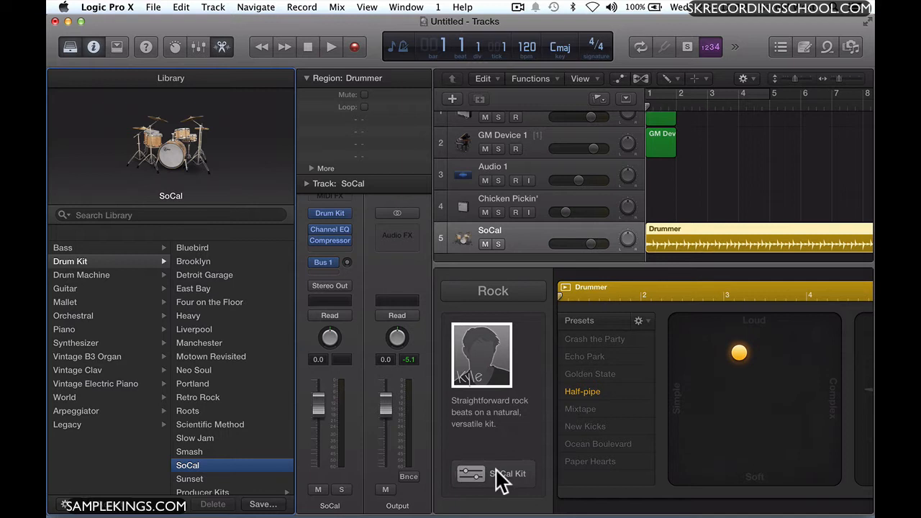
mouse_move(468, 477)
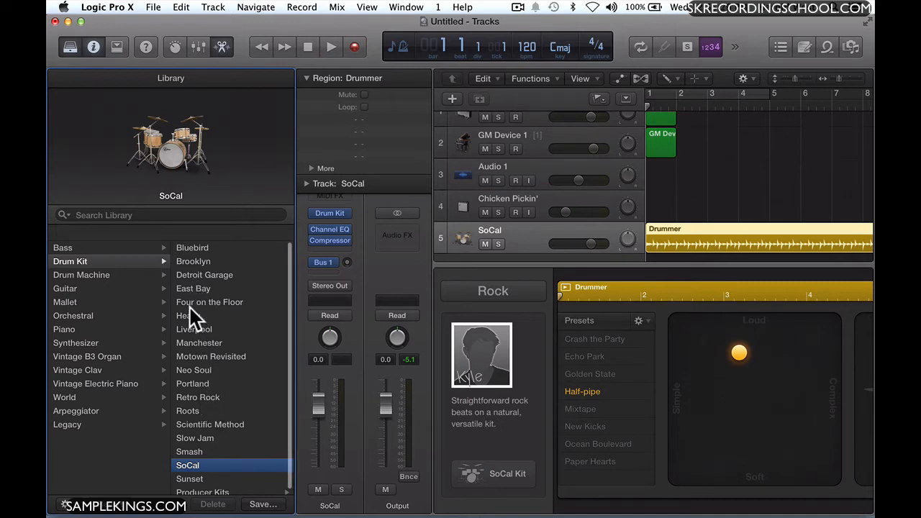
mouse_move(303, 432)
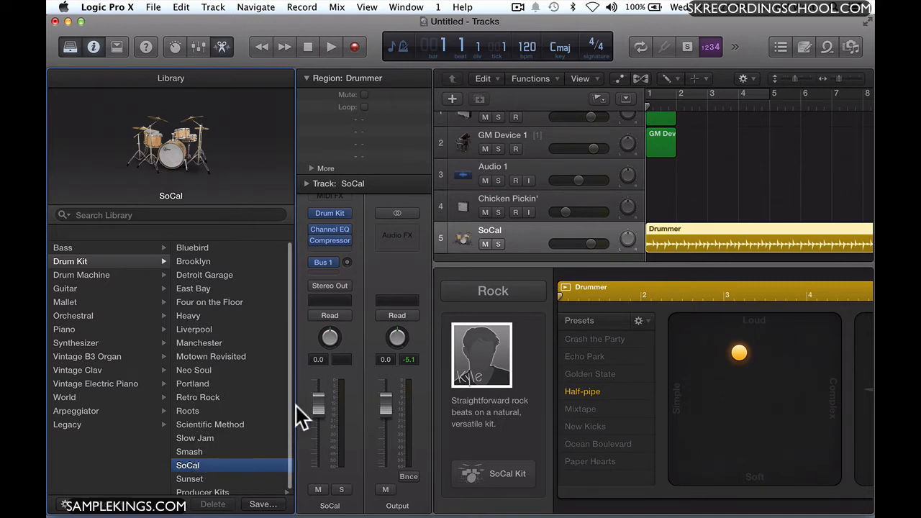
mouse_move(327, 54)
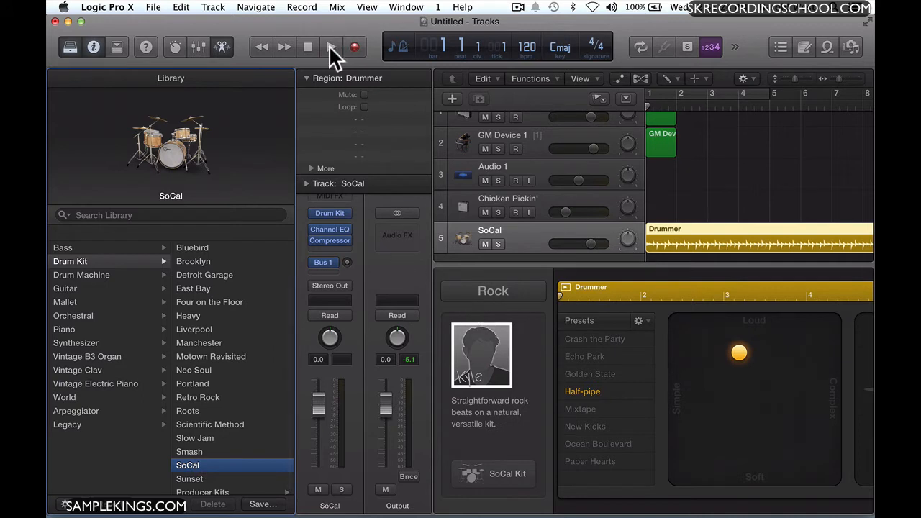
Play the project, push the SoCal drummer toward Loud and Complex, then stop playback.
left_click(330, 47)
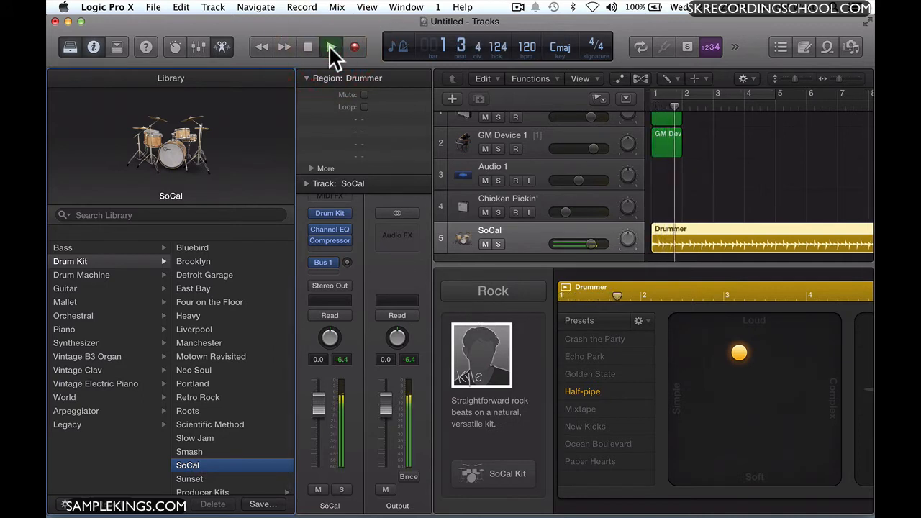
left_click(330, 46)
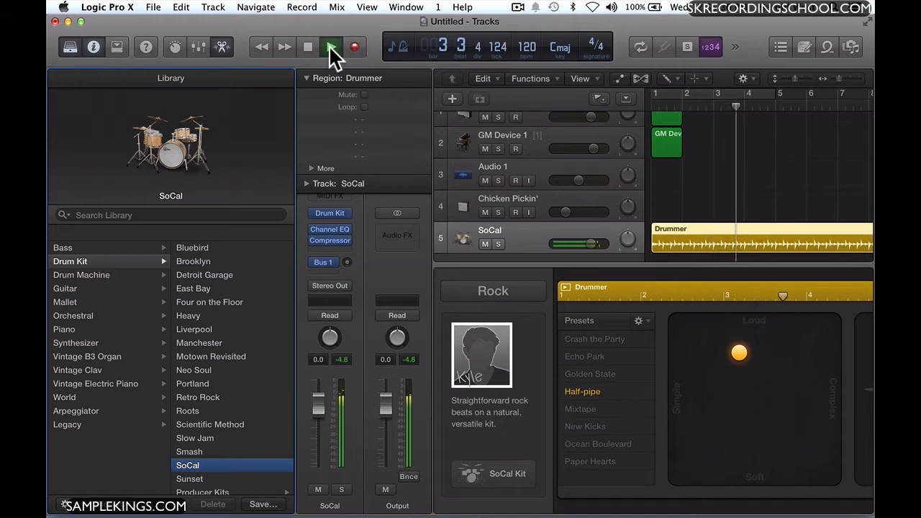
left_click(328, 47)
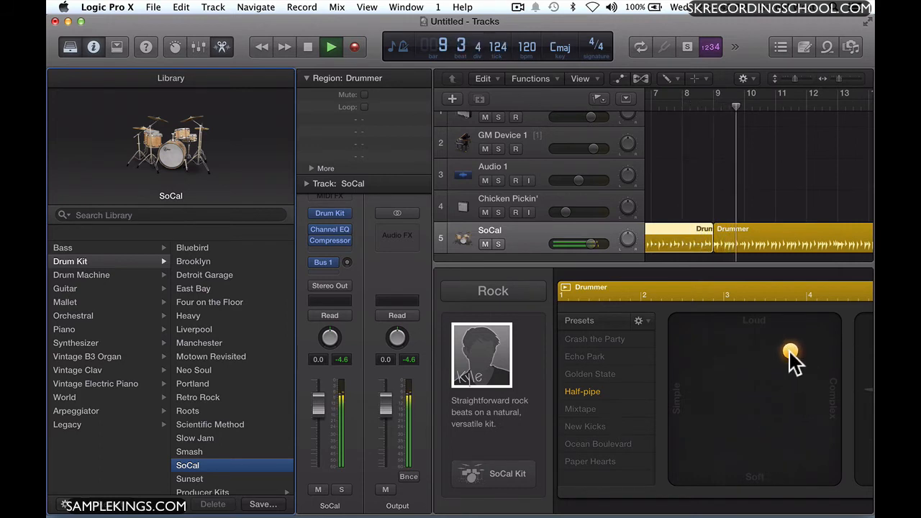
left_click_drag(789, 354, 816, 334)
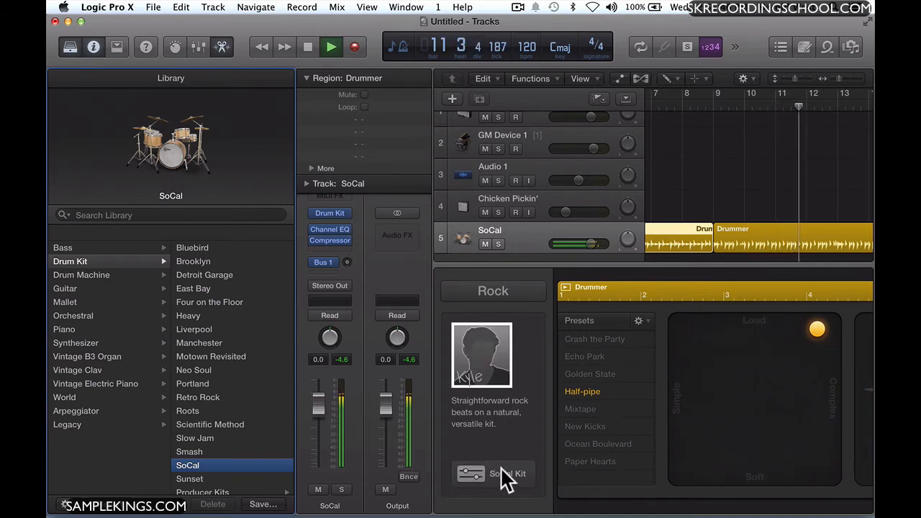
left_click(307, 46)
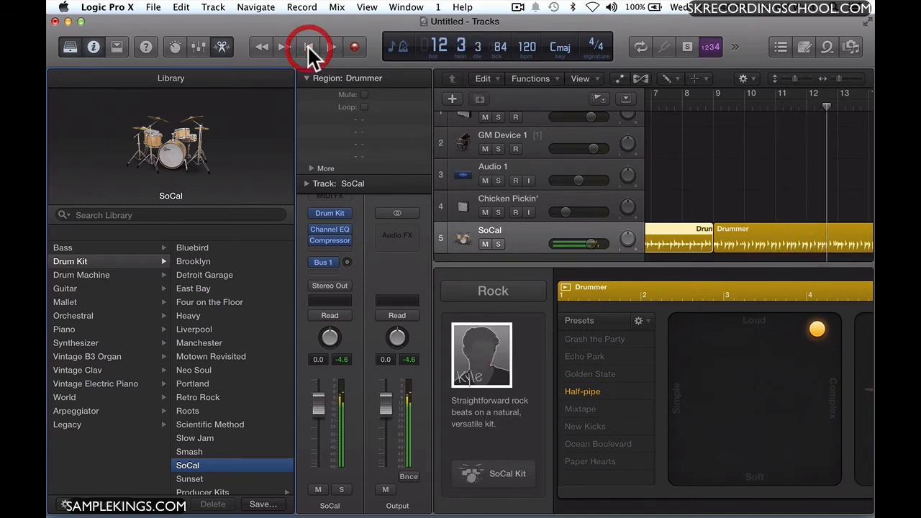
left_click(306, 46)
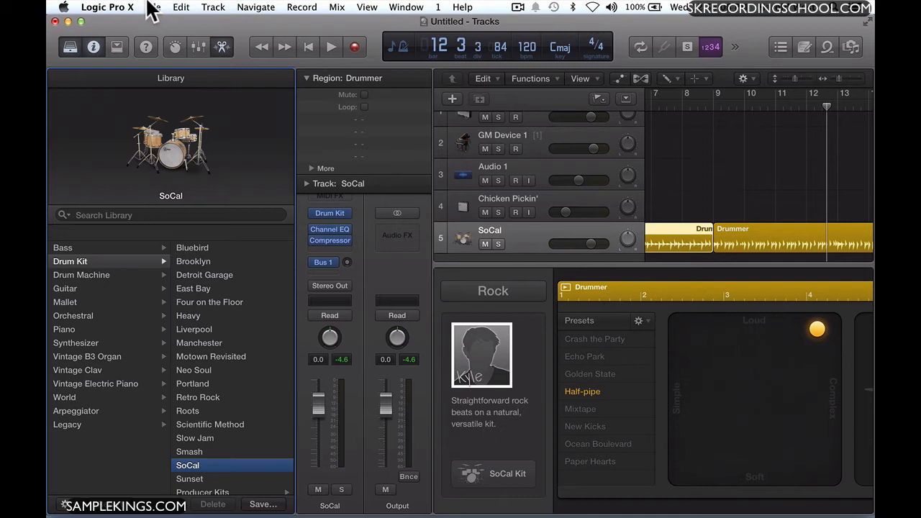
Choose Save as Template from the File menu to get the Project Templates save dialog.
left_click(153, 6)
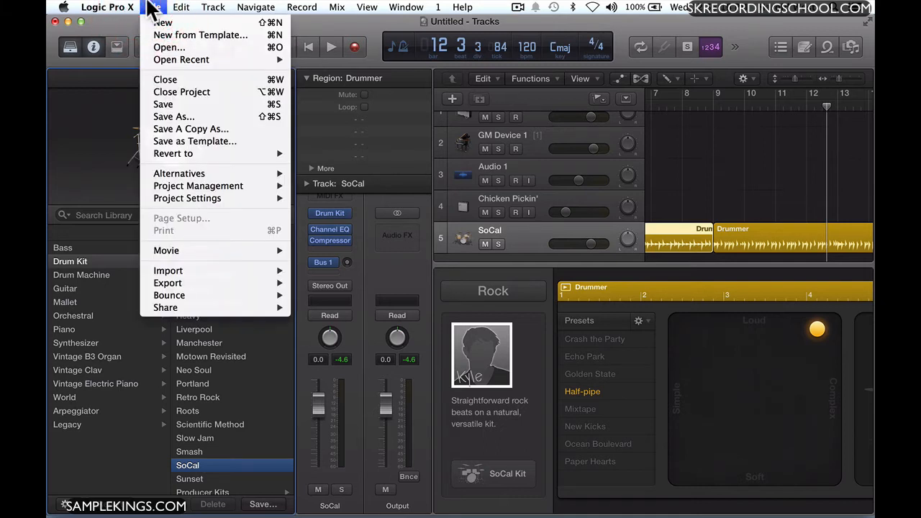
mouse_move(173, 117)
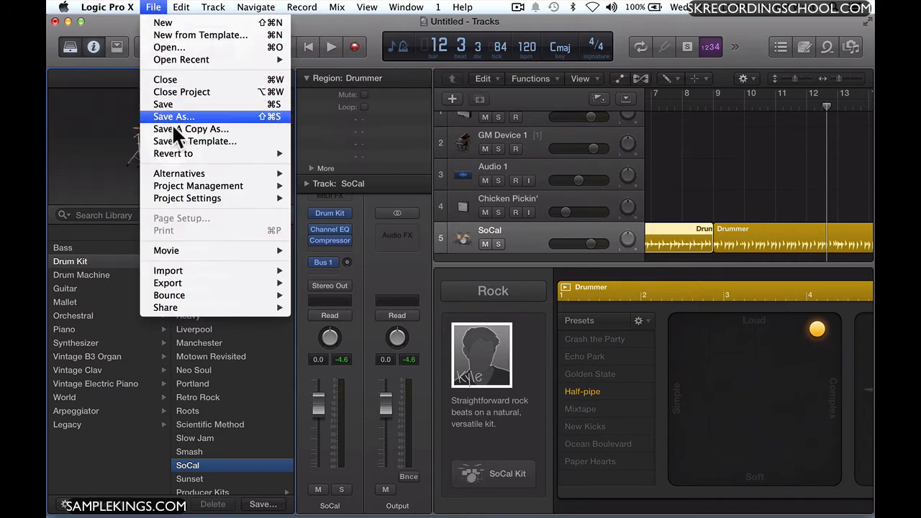
mouse_move(194, 141)
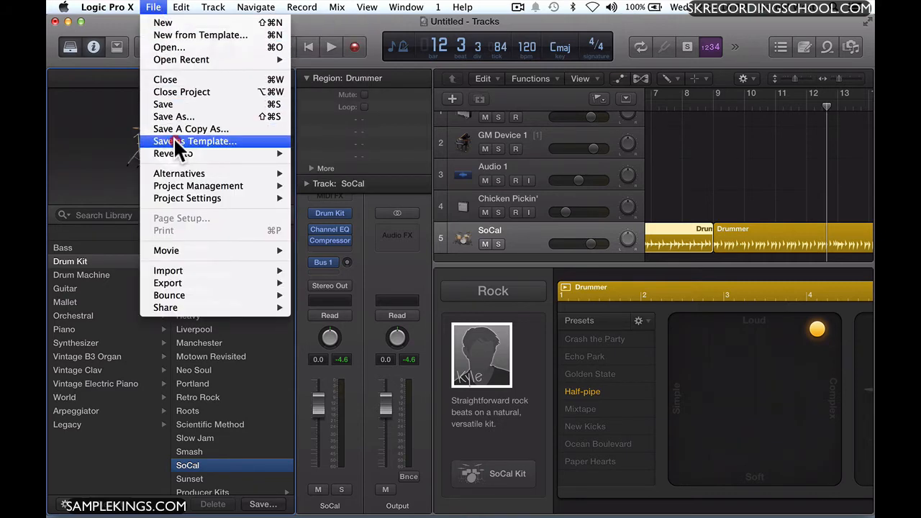
left_click(194, 141)
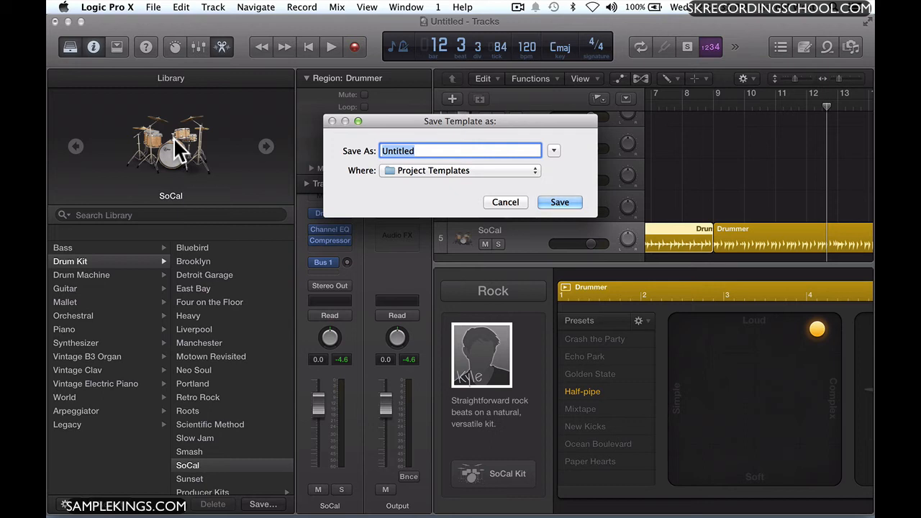
Save the template under the name 'My New Template'.
type("M")
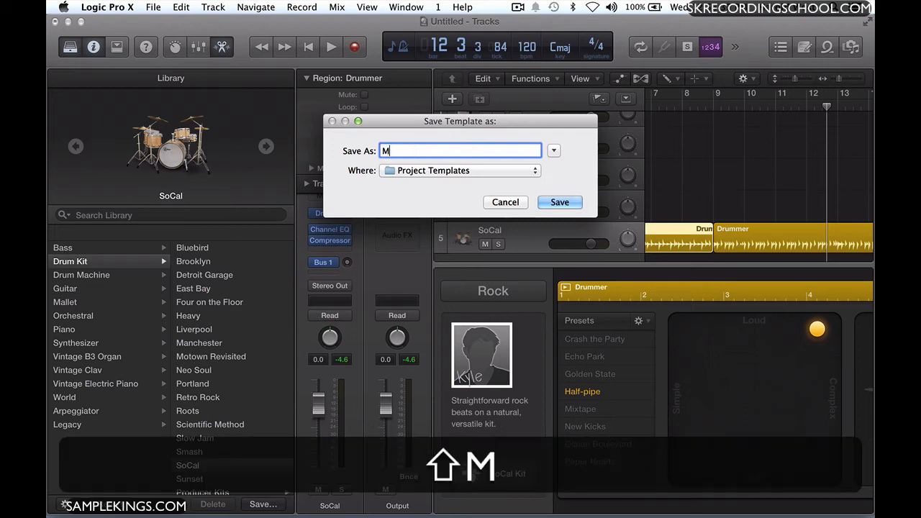
type("y New Te")
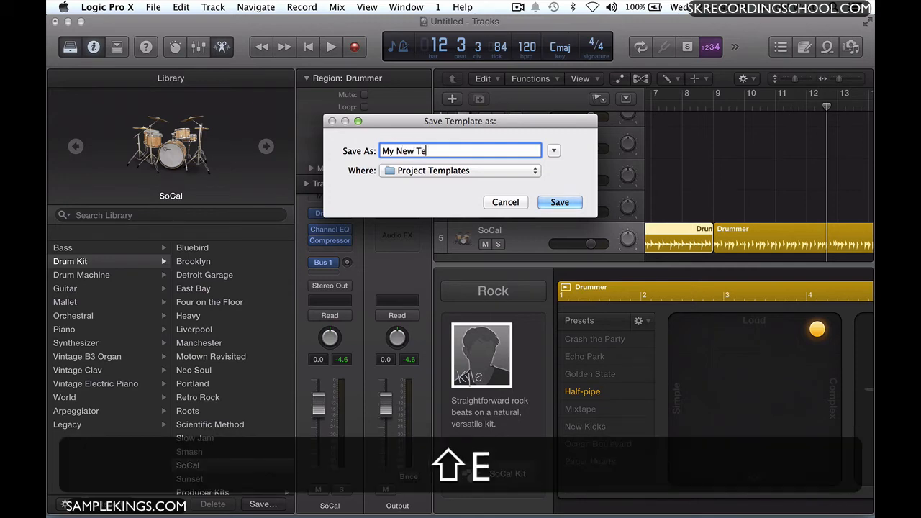
type("mplate")
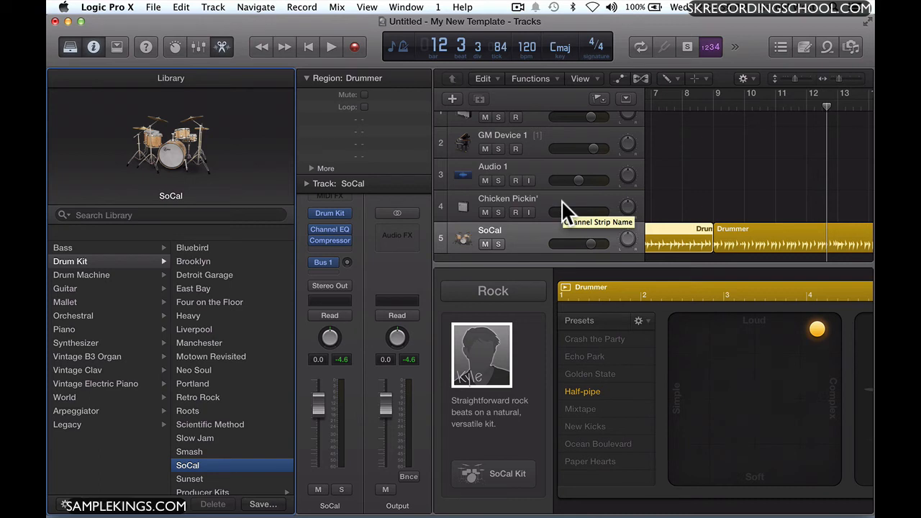
mouse_move(411, 29)
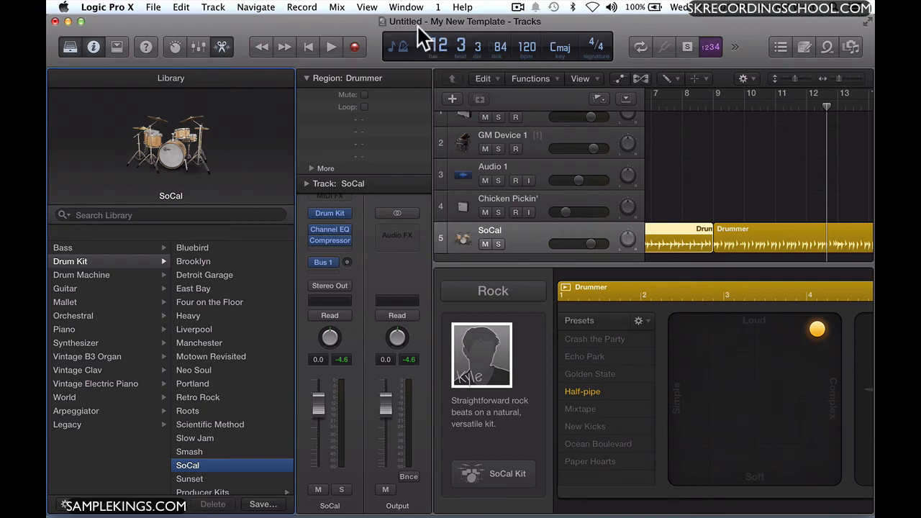
mouse_move(453, 33)
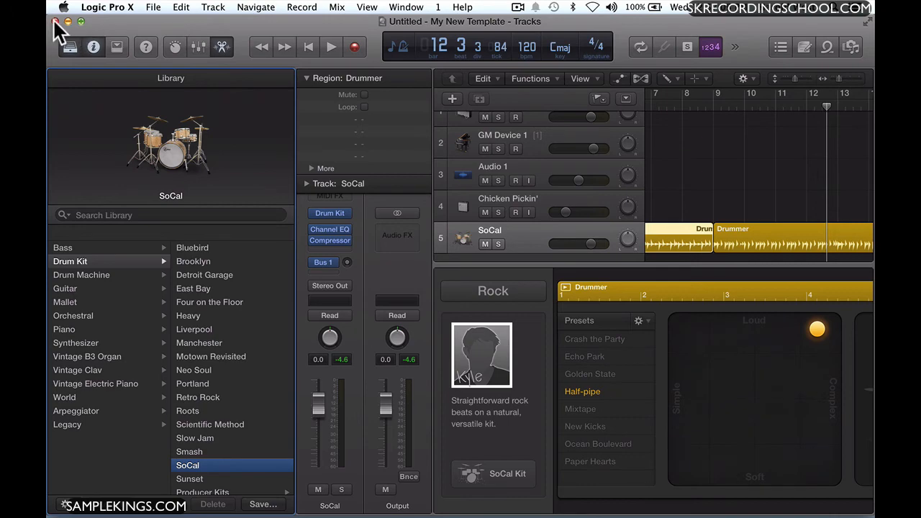
Close the project window, confirming Save in the close dialog.
left_click(56, 24)
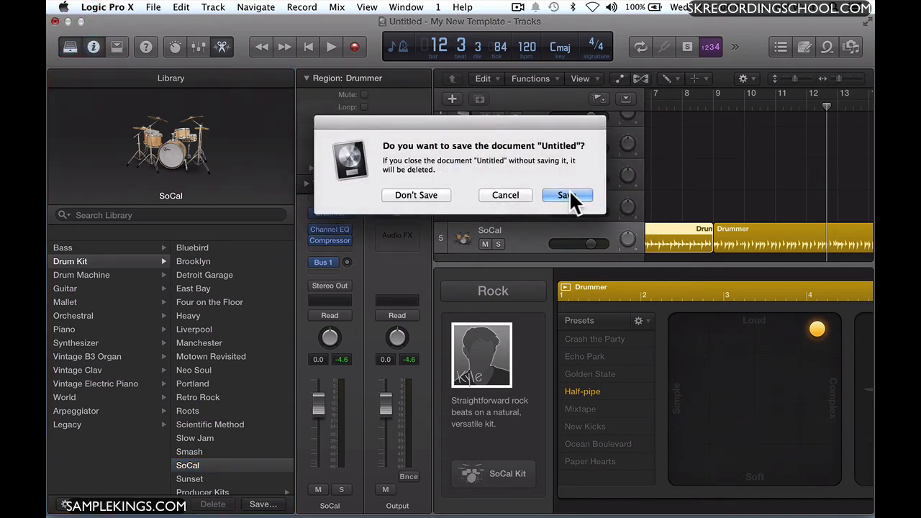
left_click(415, 195)
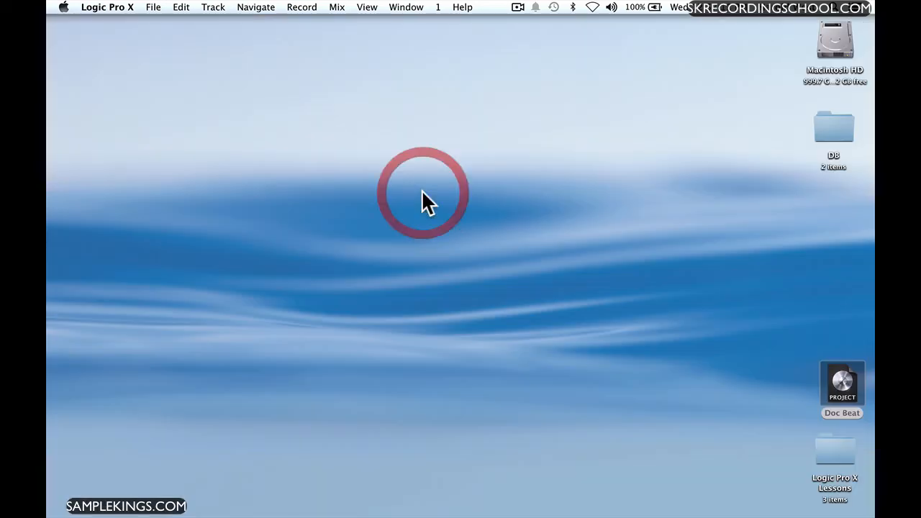
mouse_move(214, 16)
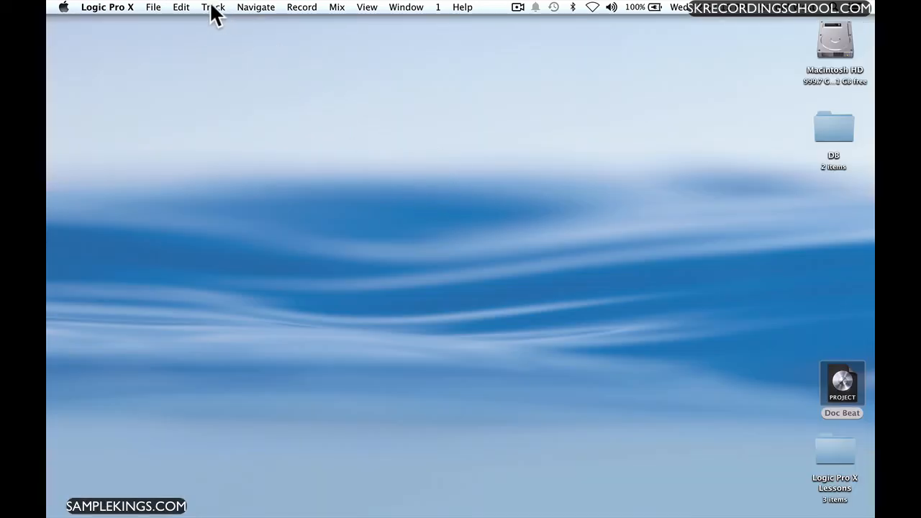
left_click(152, 8)
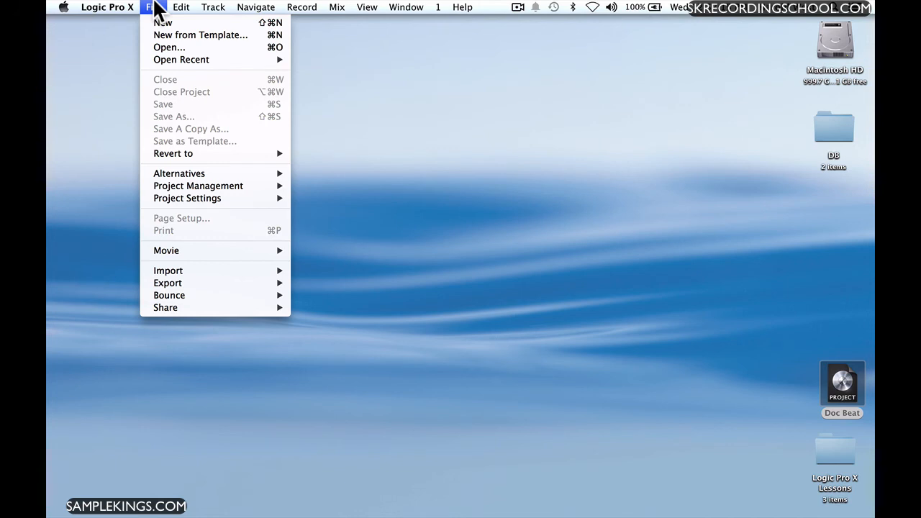
Start a new project from 'My New Template' under My Templates.
left_click(164, 23)
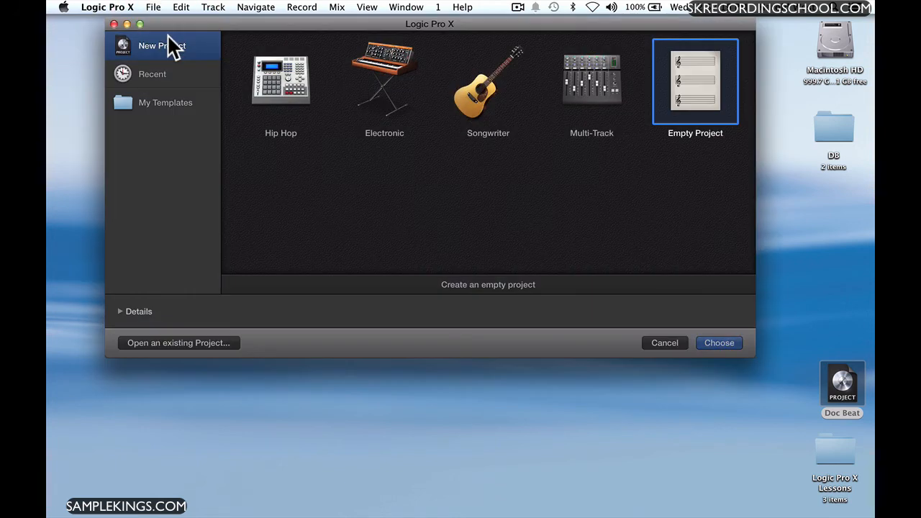
mouse_move(188, 79)
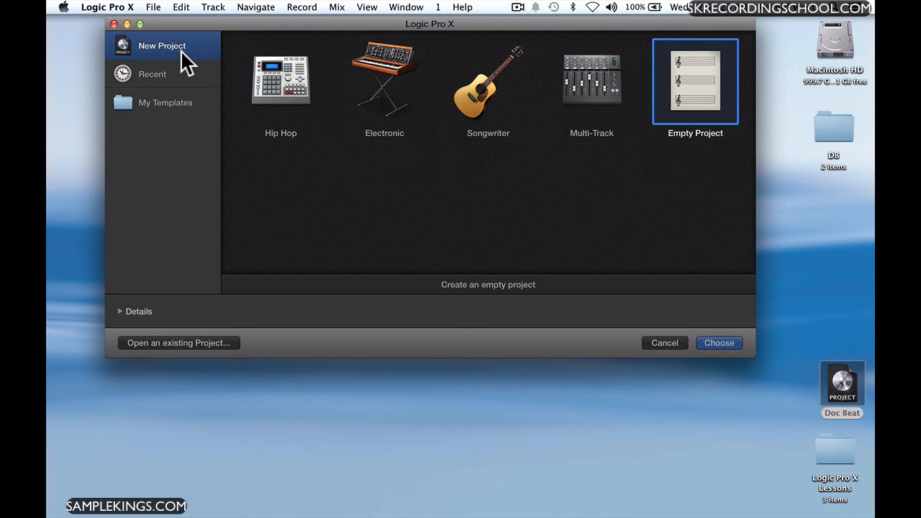
mouse_move(403, 111)
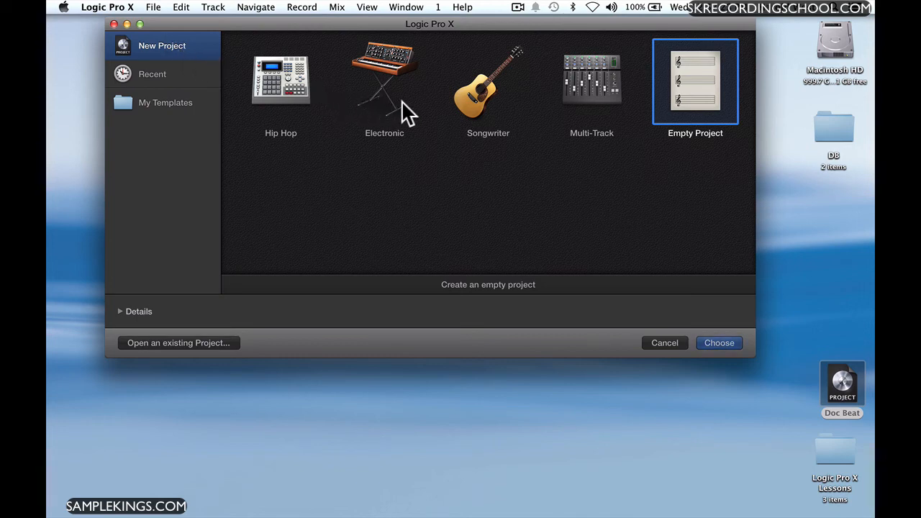
left_click(151, 73)
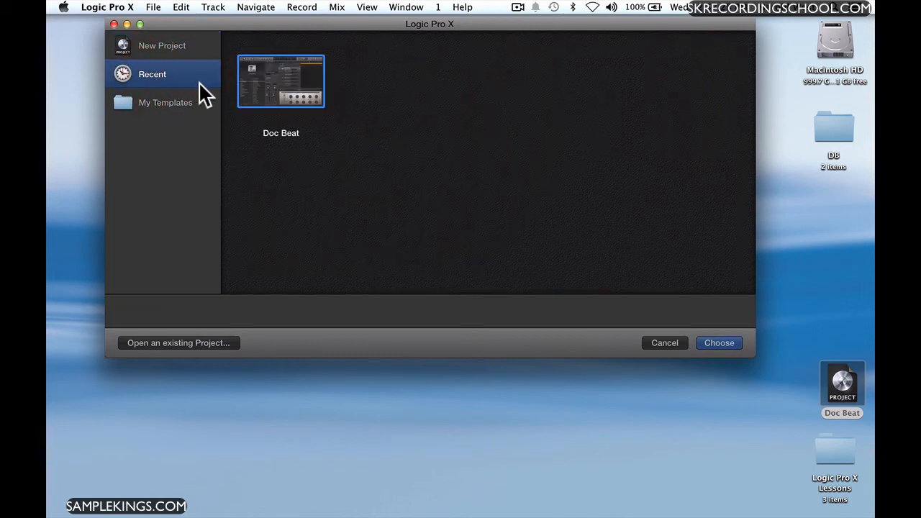
left_click(164, 102)
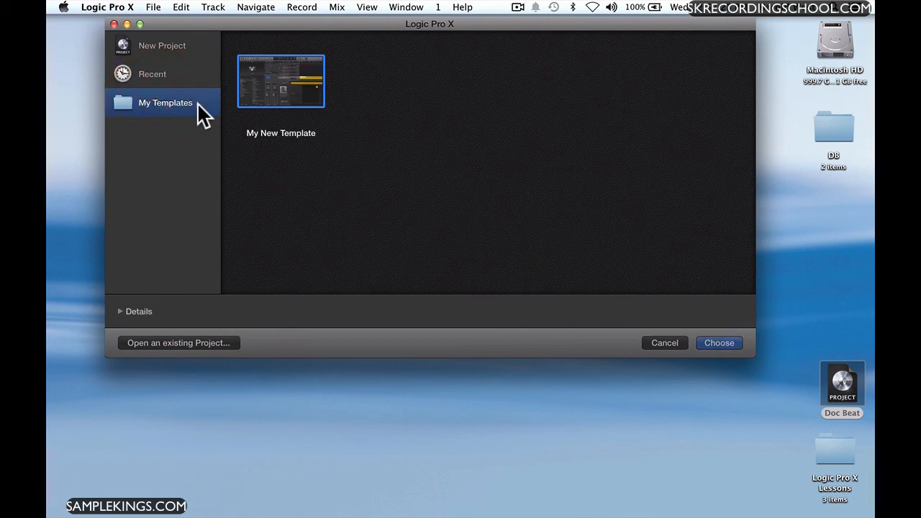
mouse_move(281, 101)
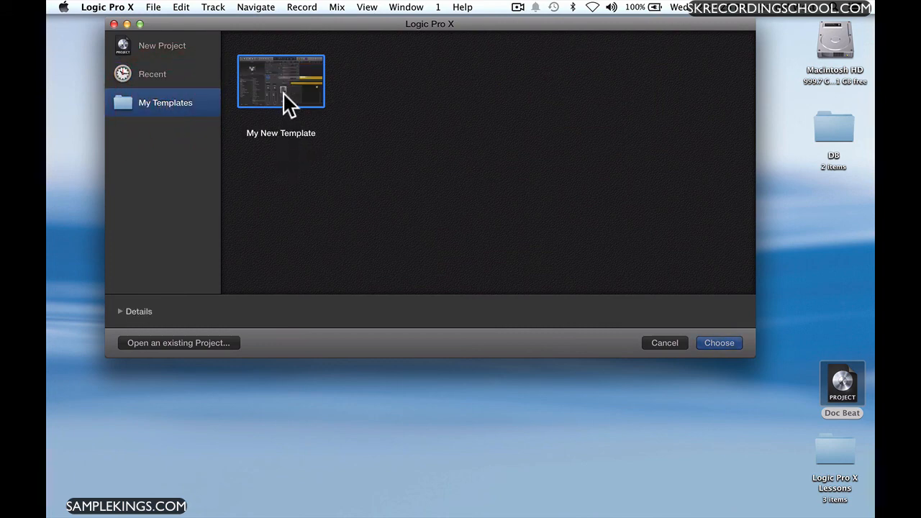
mouse_move(435, 147)
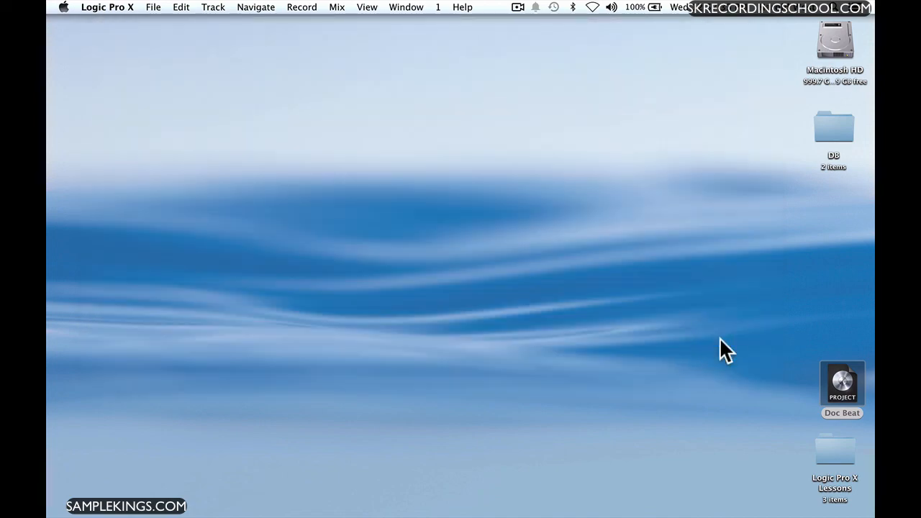
double_click(841, 383)
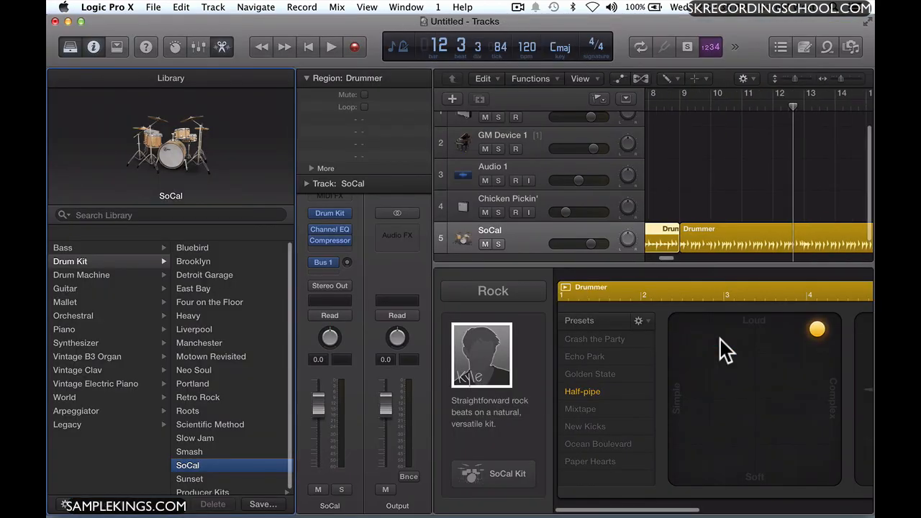